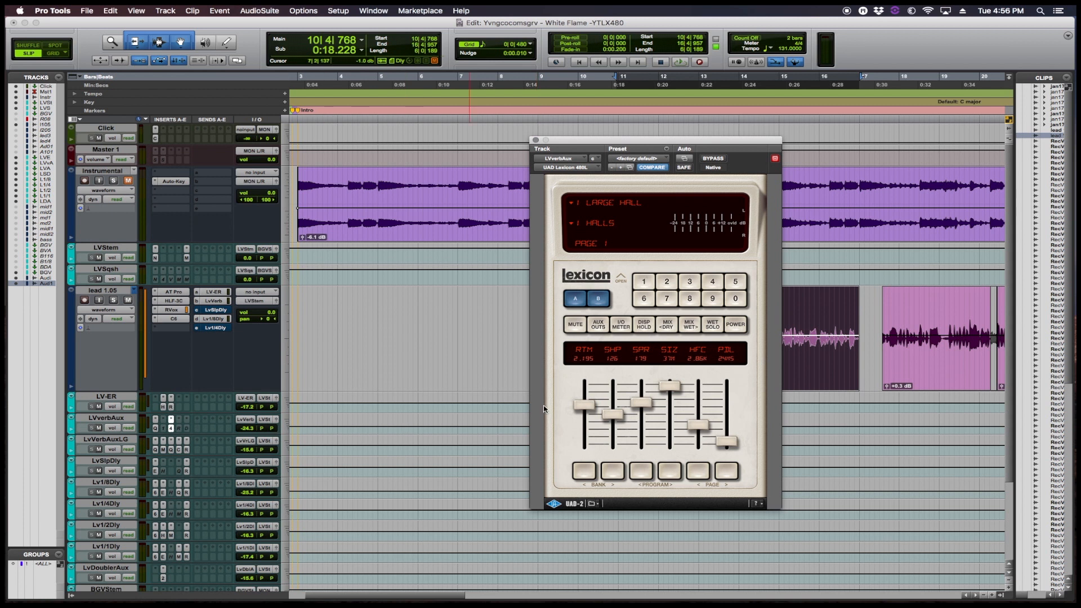
mouse_move(614, 362)
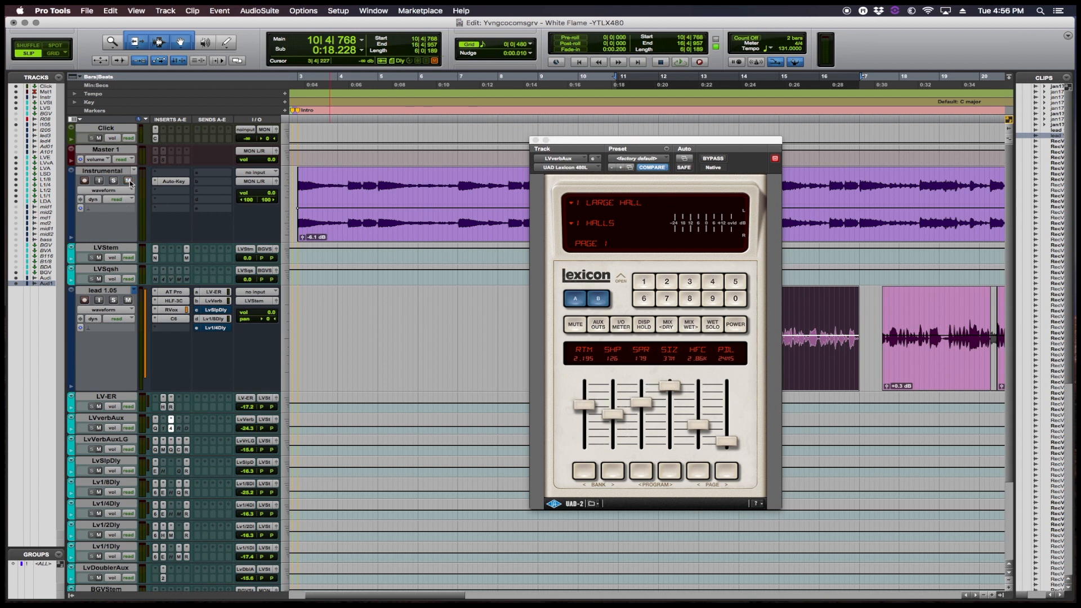
Step: Move the Lexicon 480L window left and bring up its saved-preset list
drag(656, 140, 527, 156)
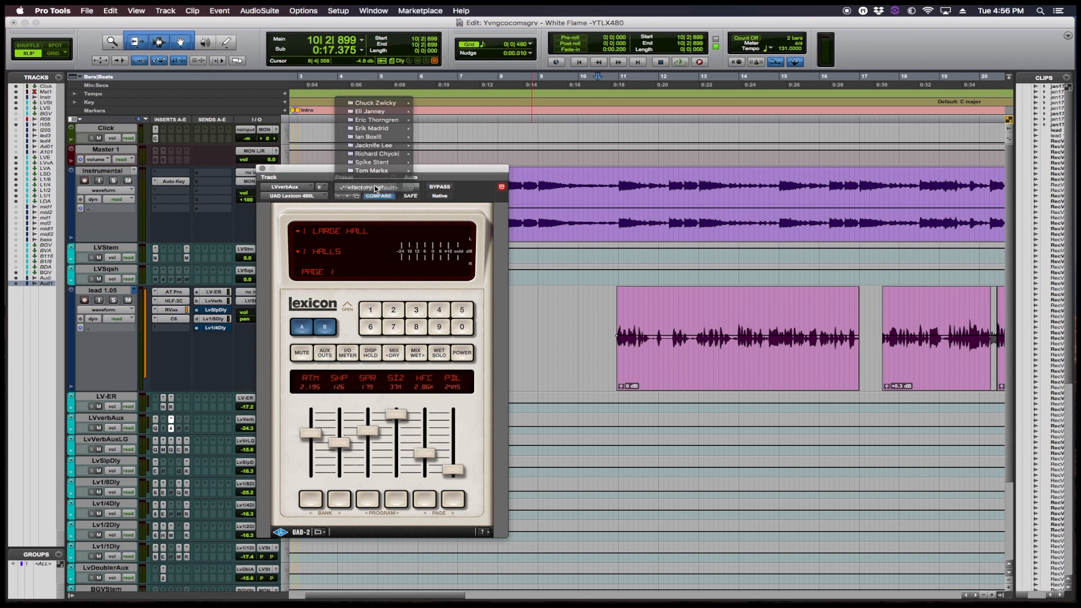
click(365, 187)
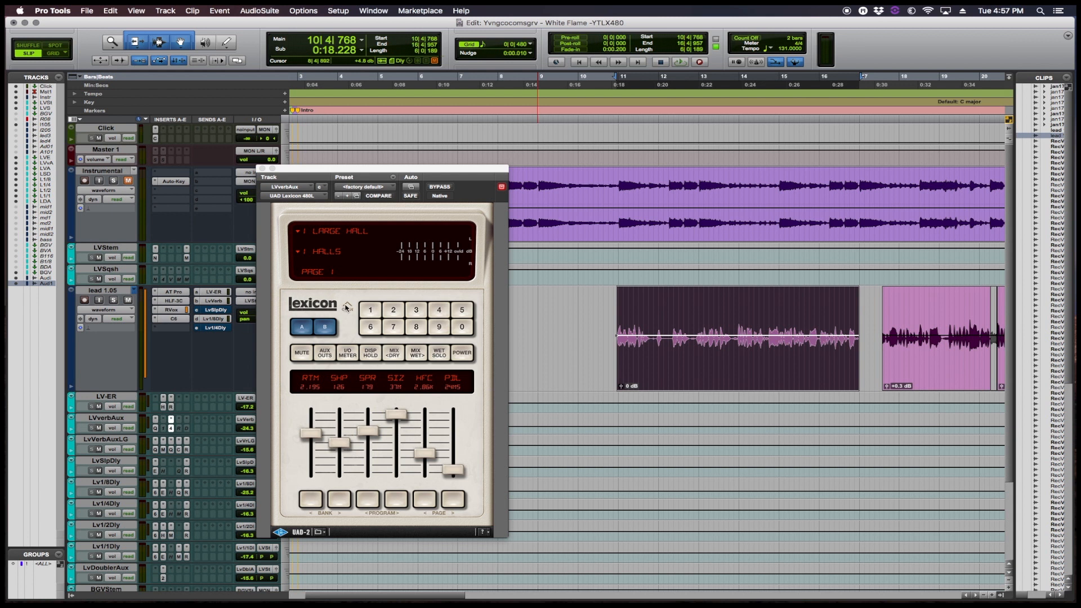
mouse_move(347, 307)
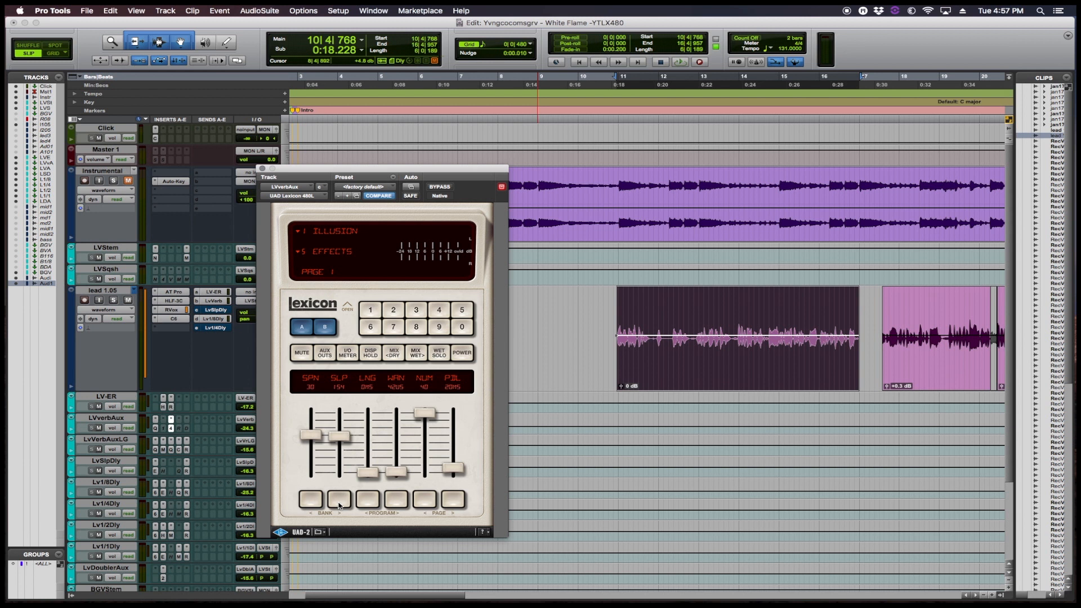
Step: Step the Lexicon 480L off Large Hall to another program bank
click(339, 498)
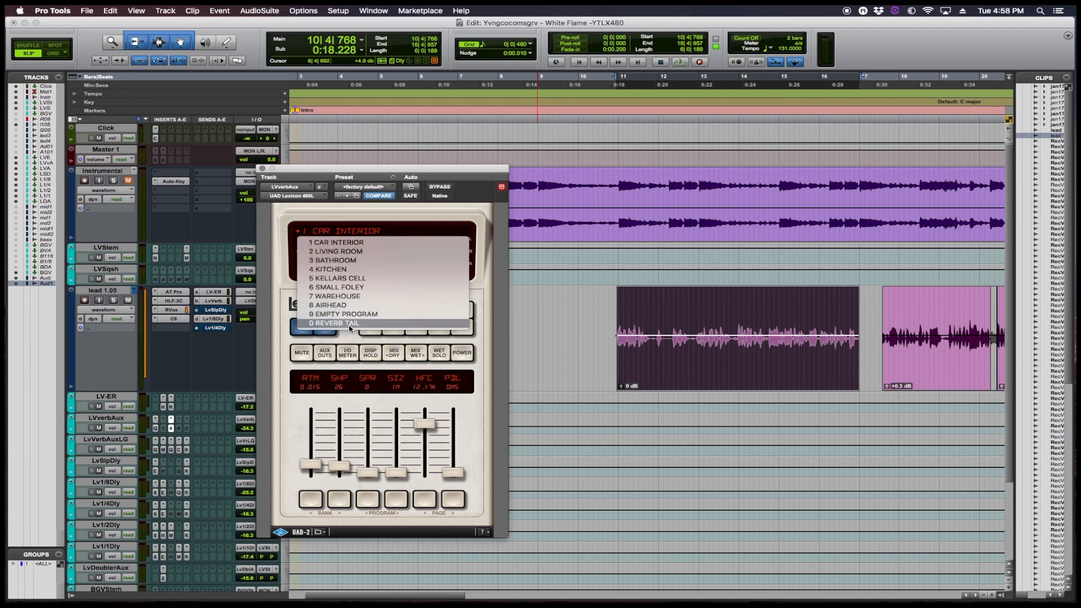
Step: Step through the banks to Plates and load program 5, Fat Plate
click(333, 323)
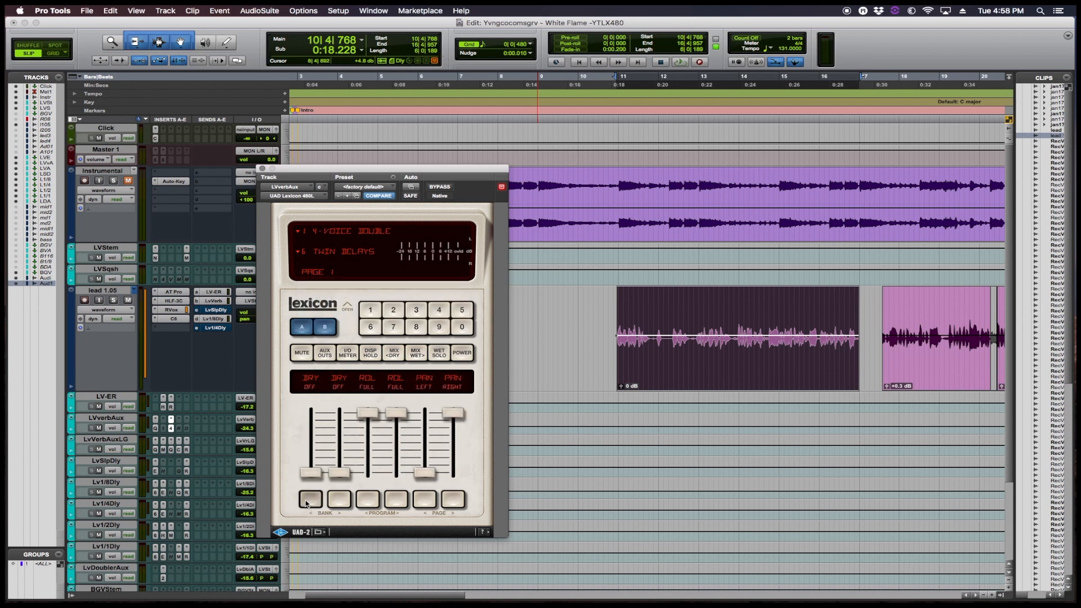
click(309, 499)
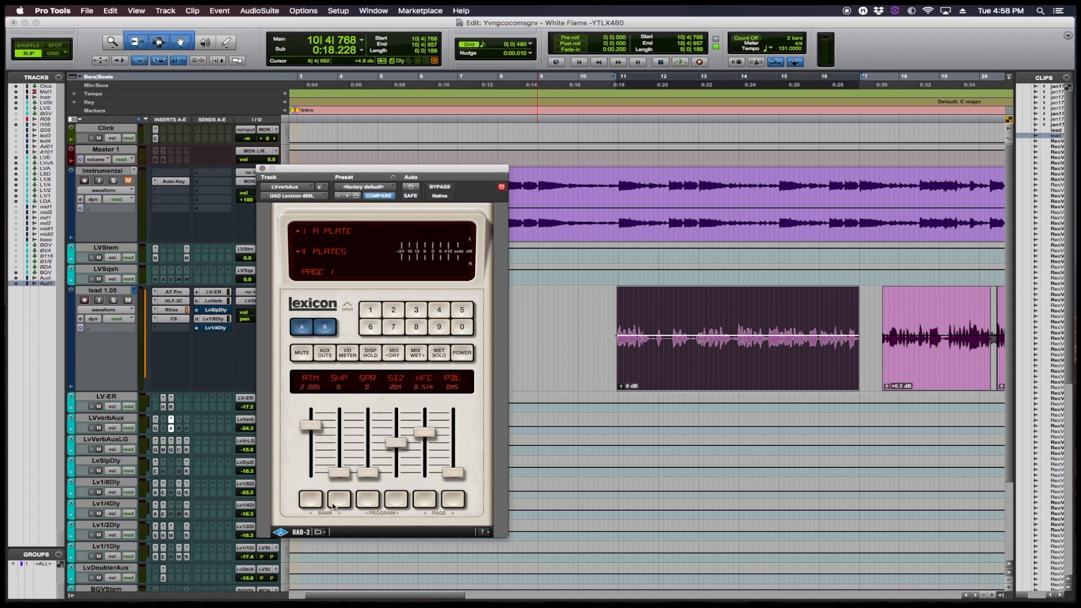
click(330, 230)
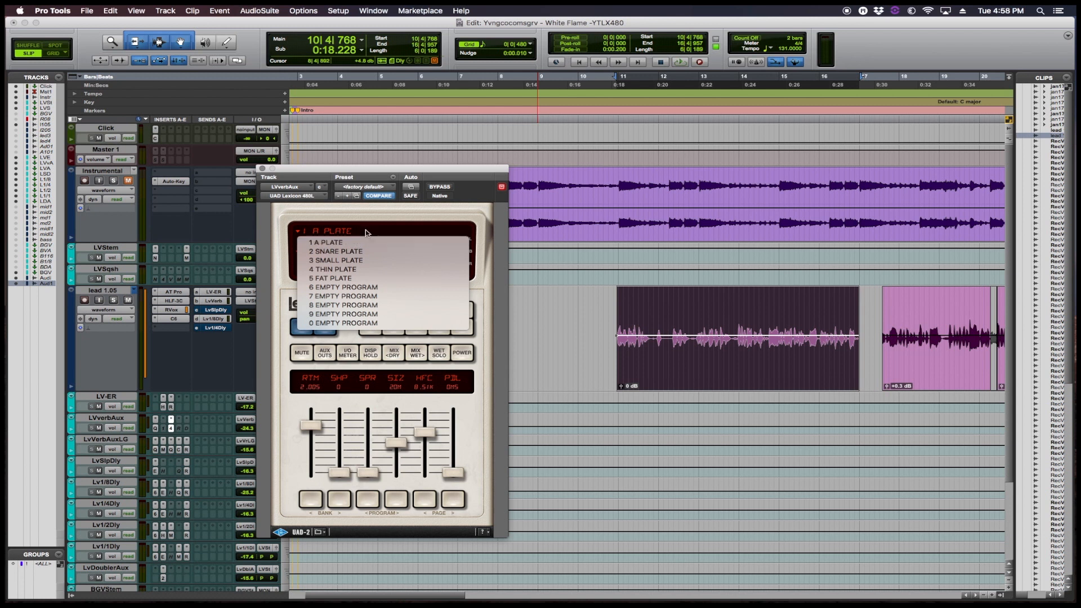
mouse_move(364, 251)
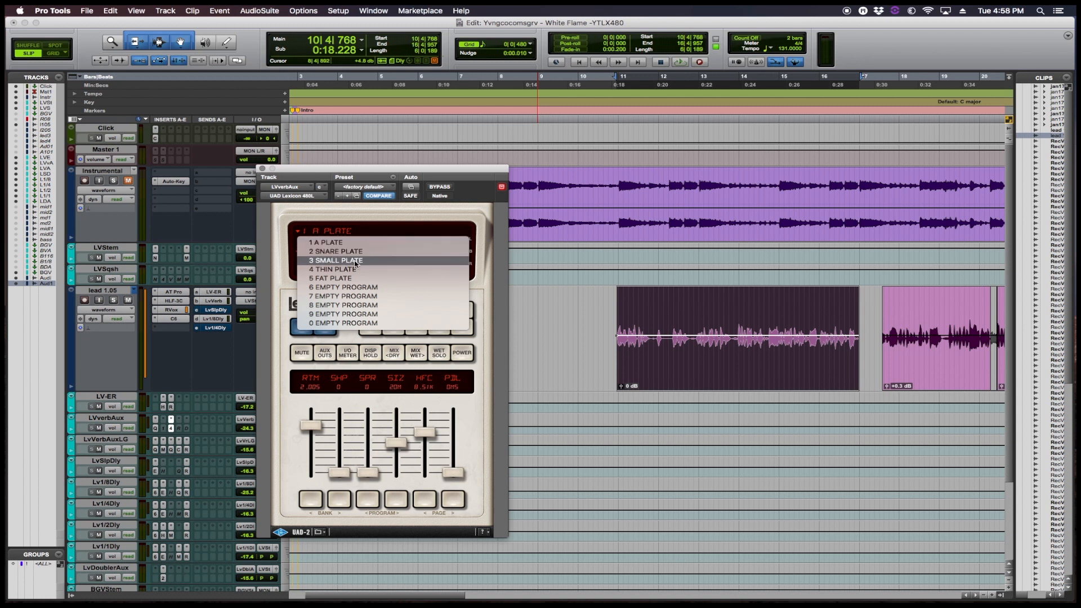
click(335, 269)
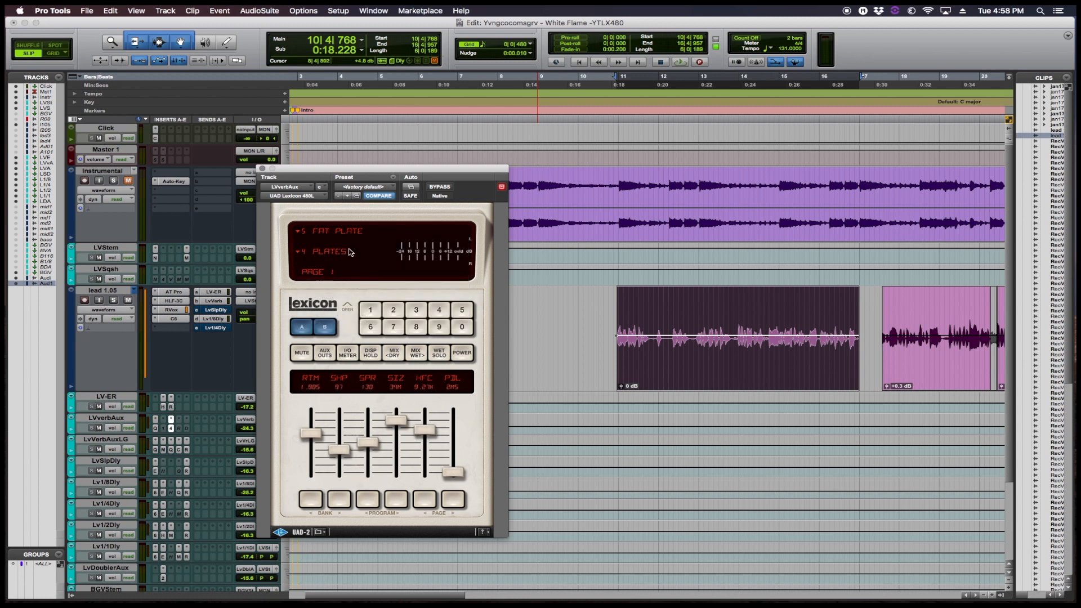
click(331, 251)
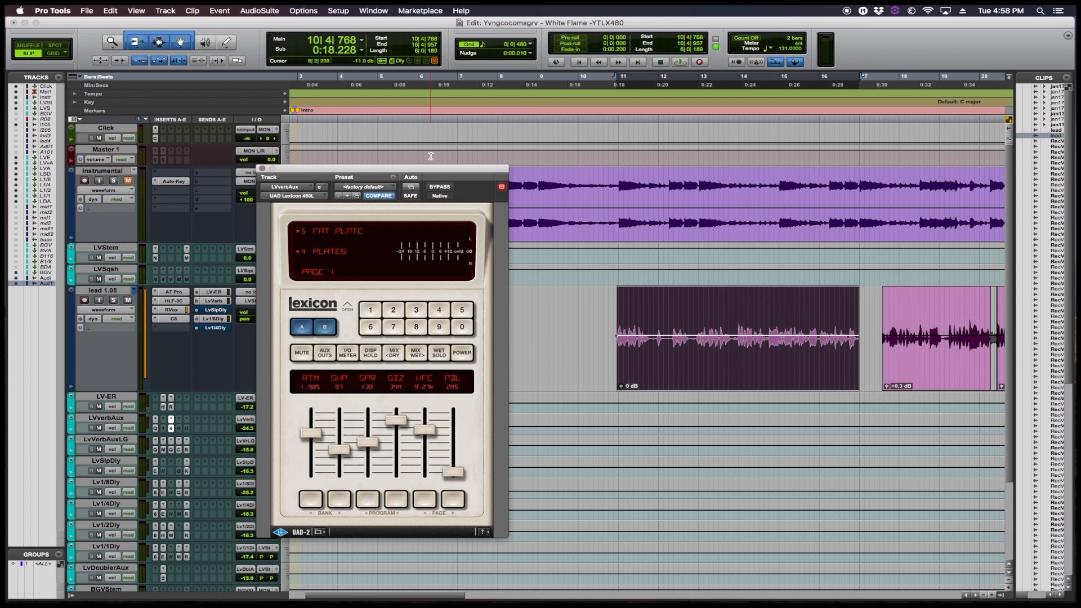
Step: Recentre the reverb window and adjust the Fat Plate's reverb decay time
drag(383, 169, 471, 165)
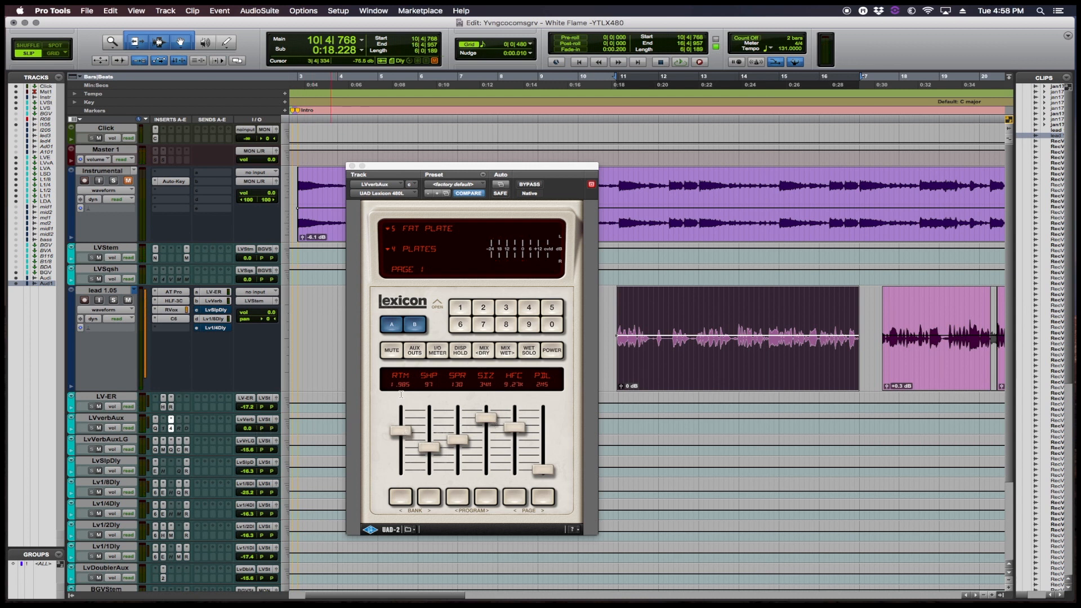
drag(400, 417, 400, 438)
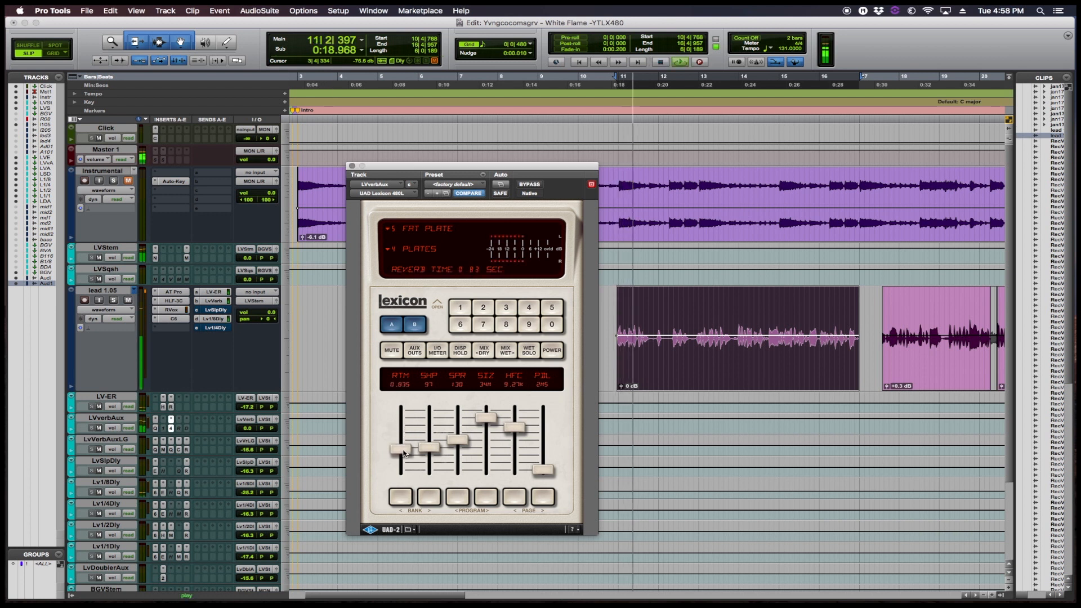
drag(402, 448, 399, 461)
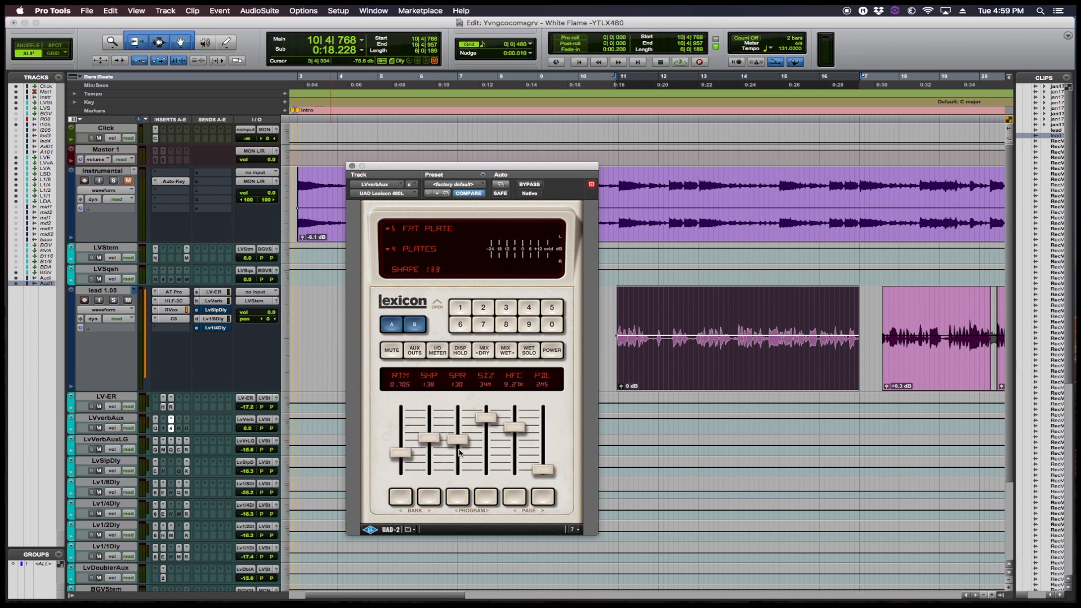
Step: Retune the Fat Plate's shape, narrow its spread and set its predelay
drag(458, 442, 459, 455)
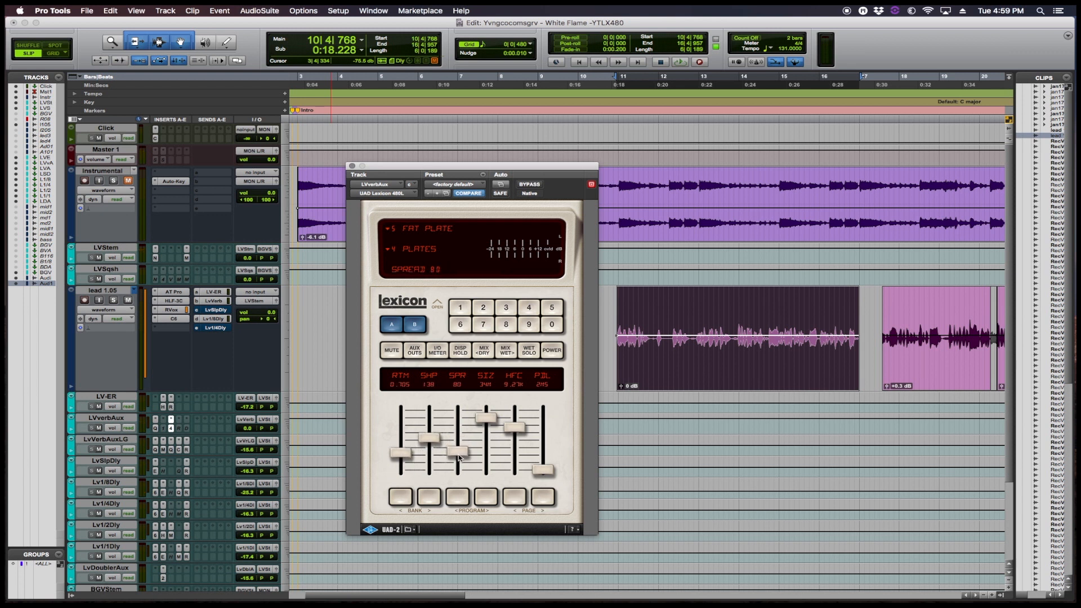
drag(458, 455, 483, 428)
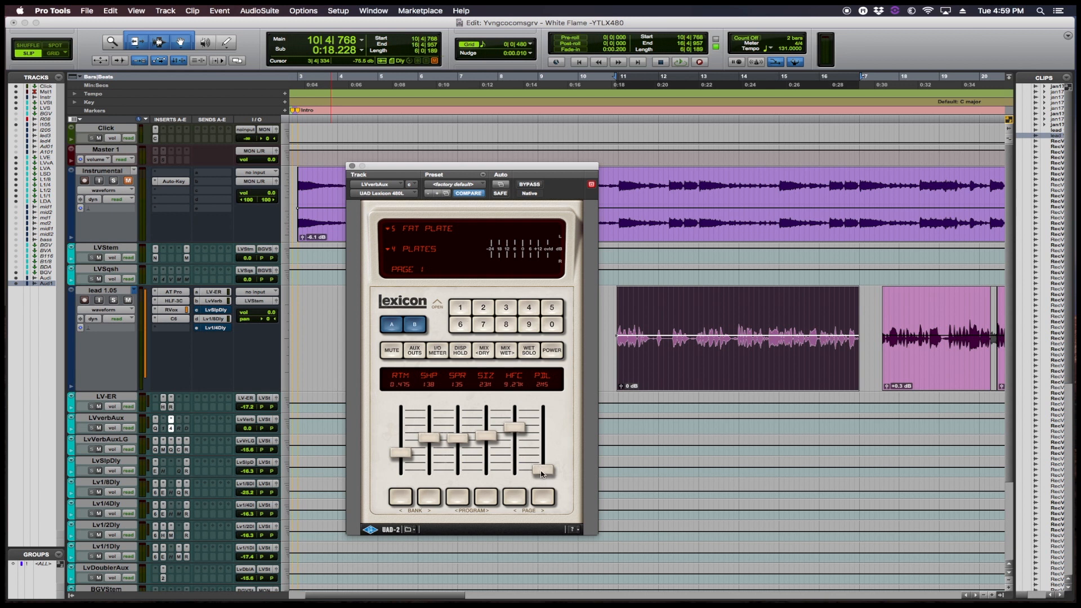
drag(542, 472, 542, 462)
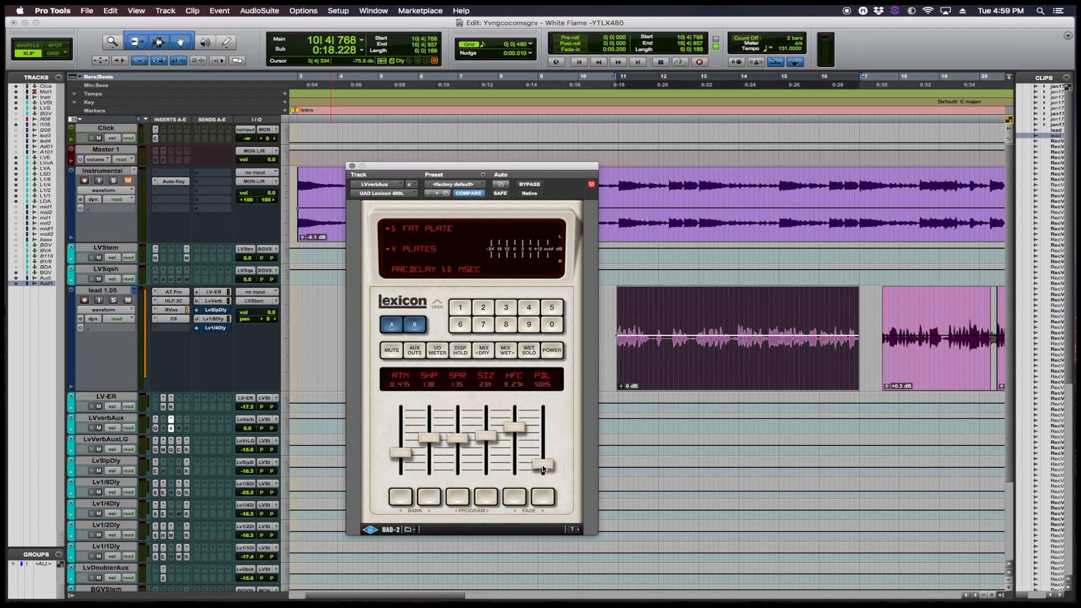
drag(543, 463, 545, 460)
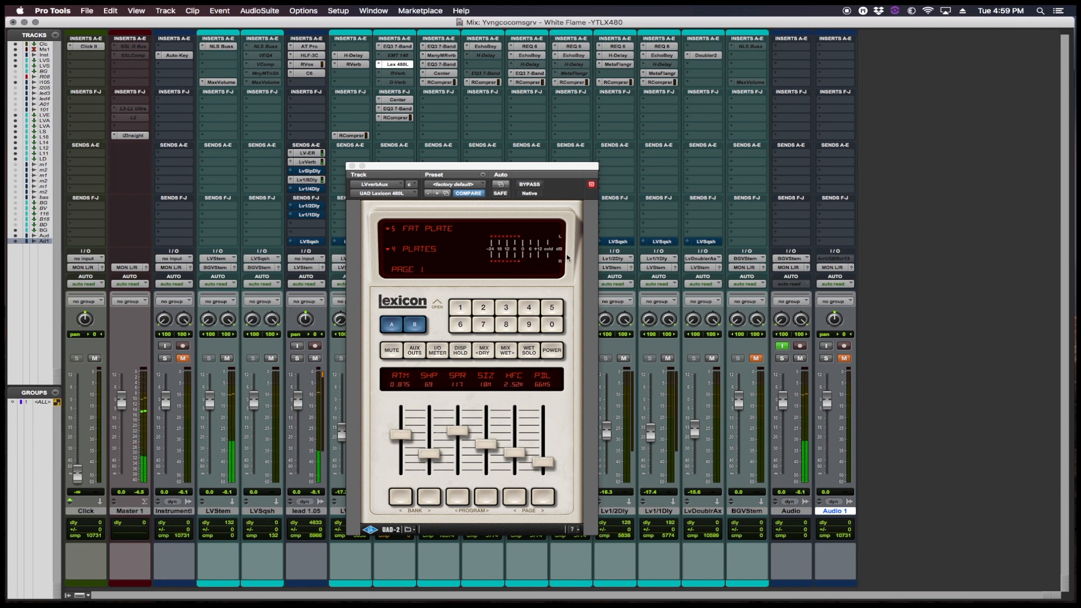
Step: Move the Lexicon 480L window toward the right of the Mix window
drag(472, 167, 689, 161)
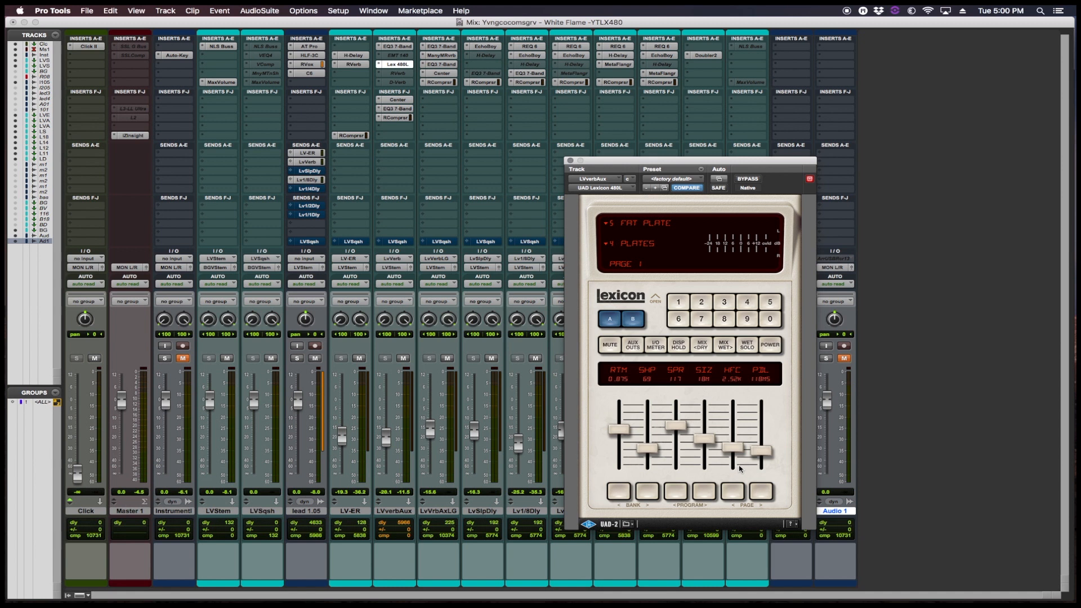
mouse_move(751, 440)
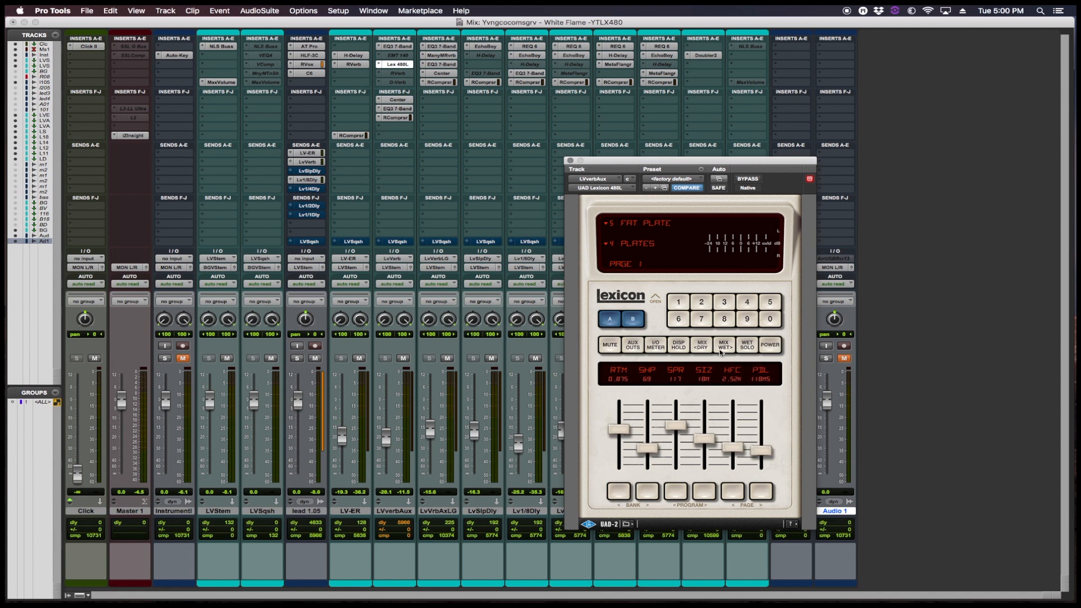
mouse_move(776, 355)
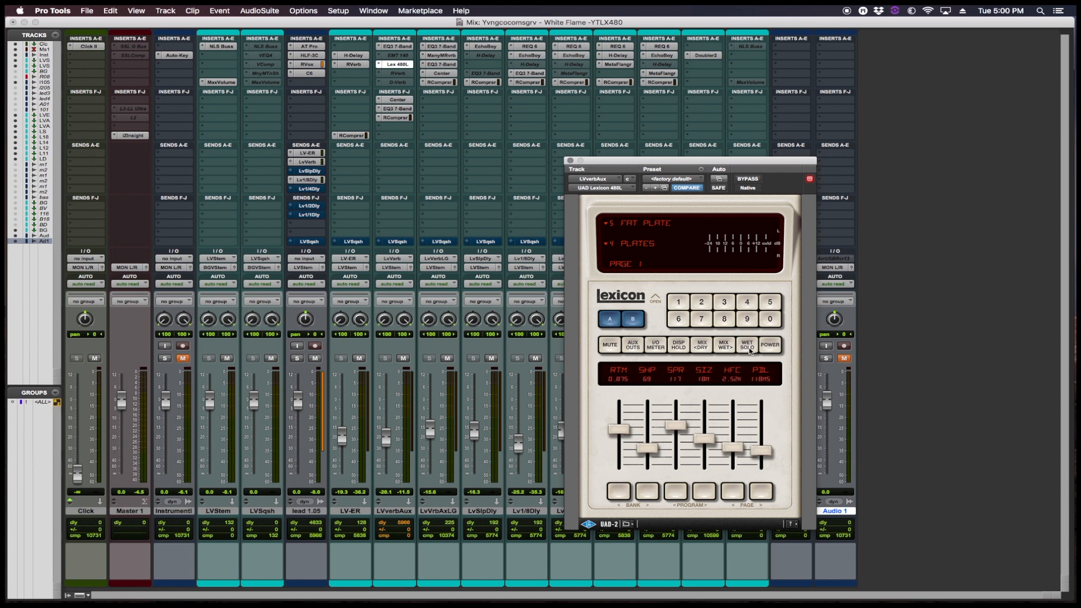
mouse_move(708, 352)
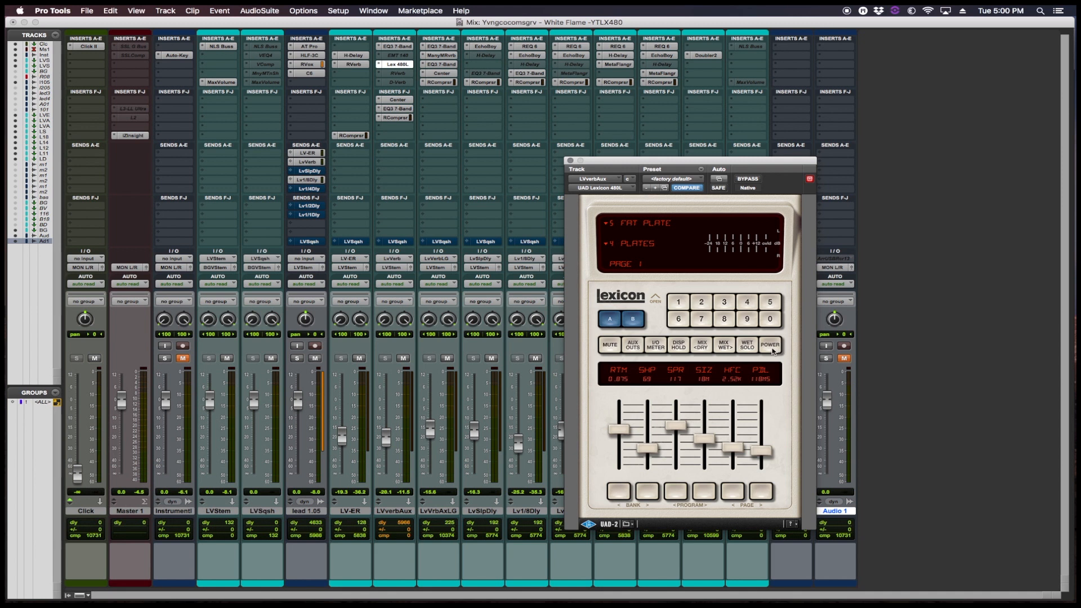
click(769, 345)
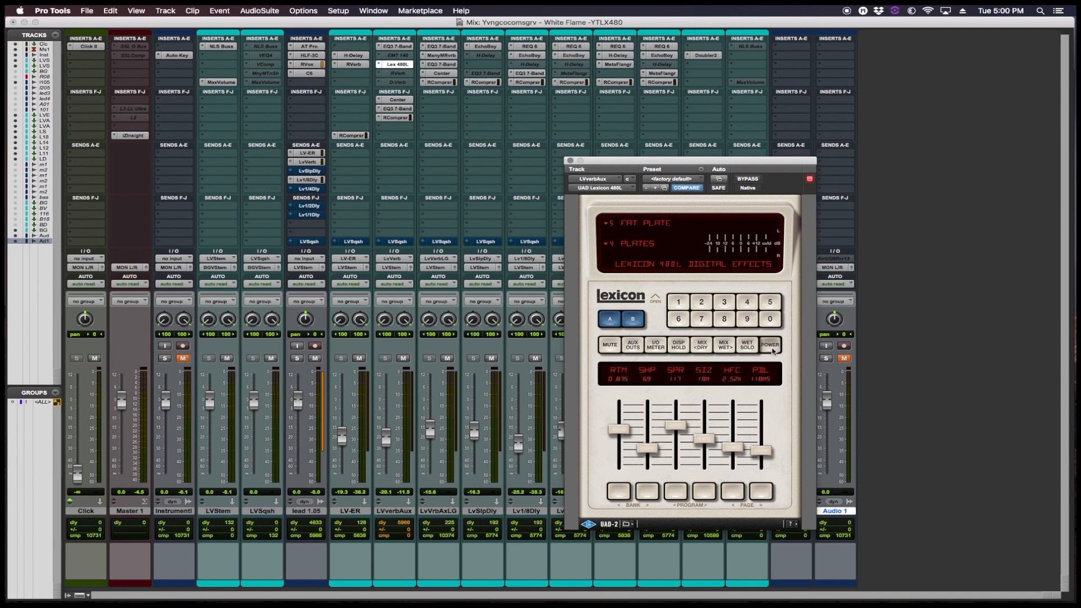
click(769, 346)
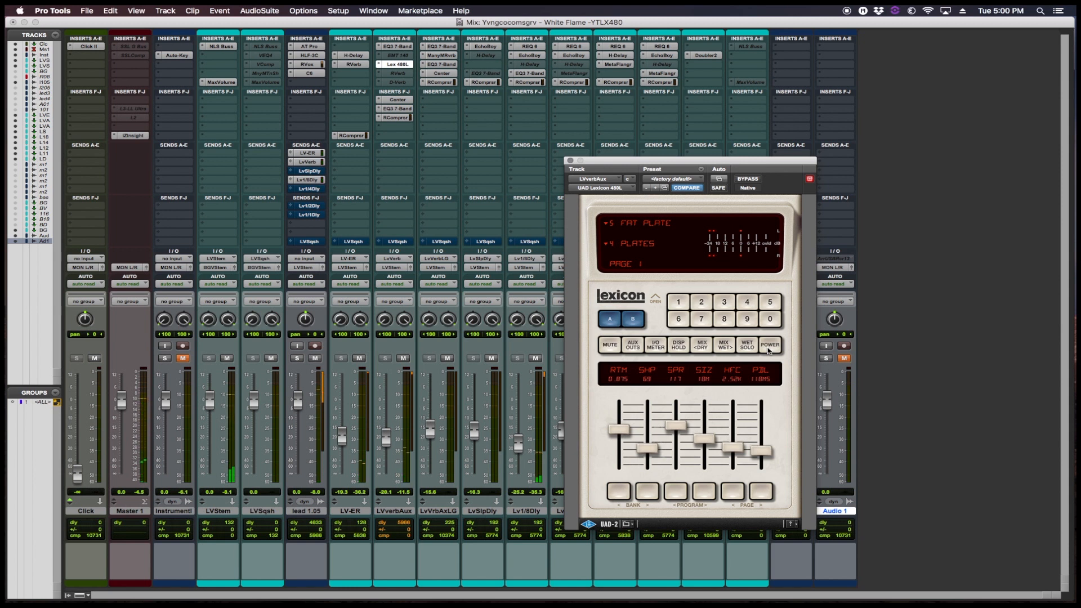
click(768, 345)
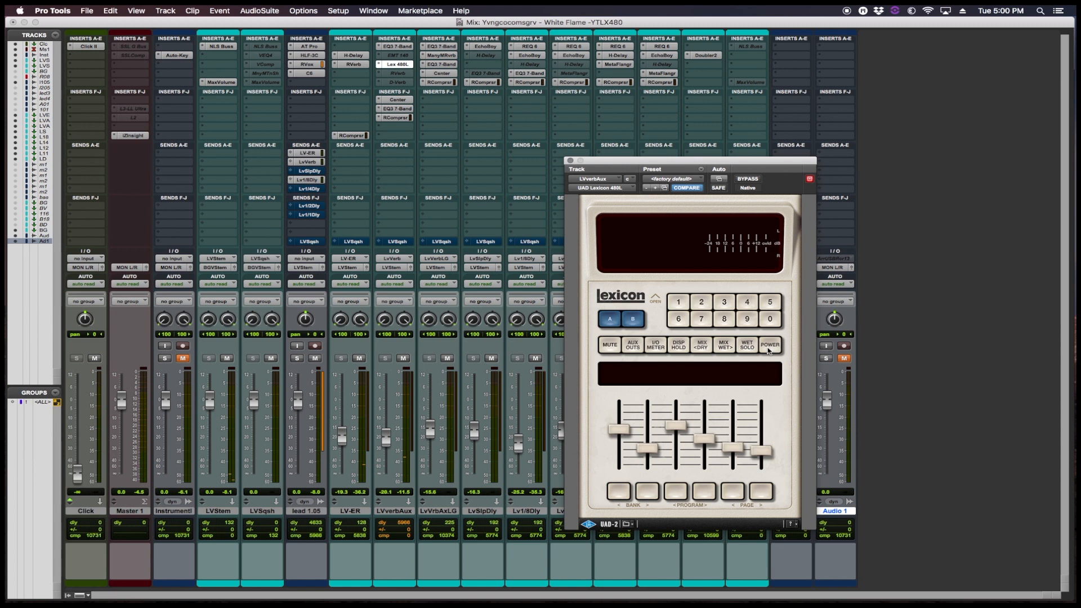
click(769, 344)
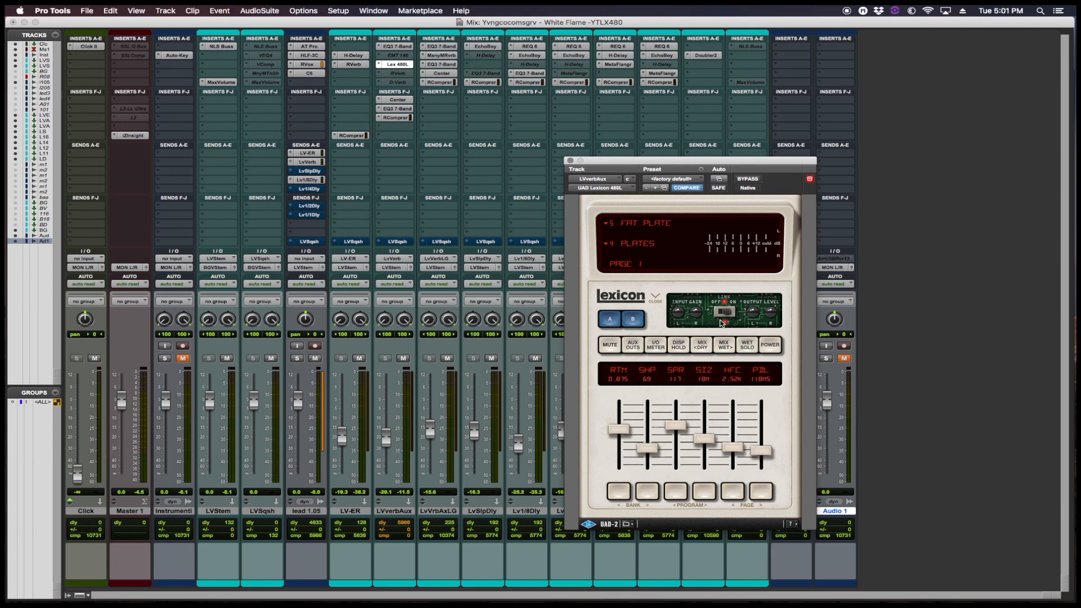
mouse_move(719, 323)
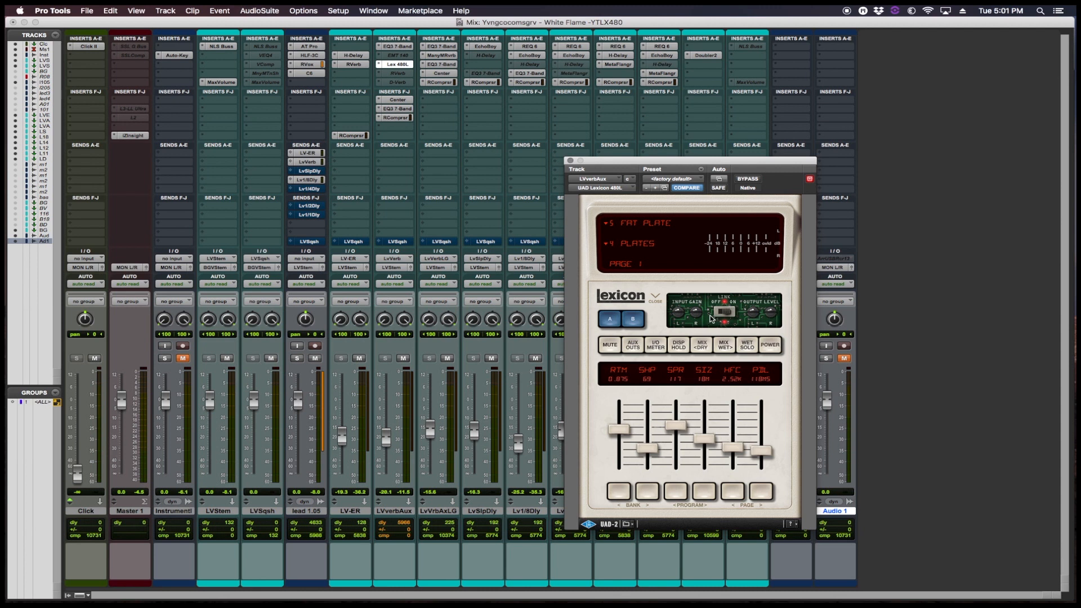
mouse_move(699, 321)
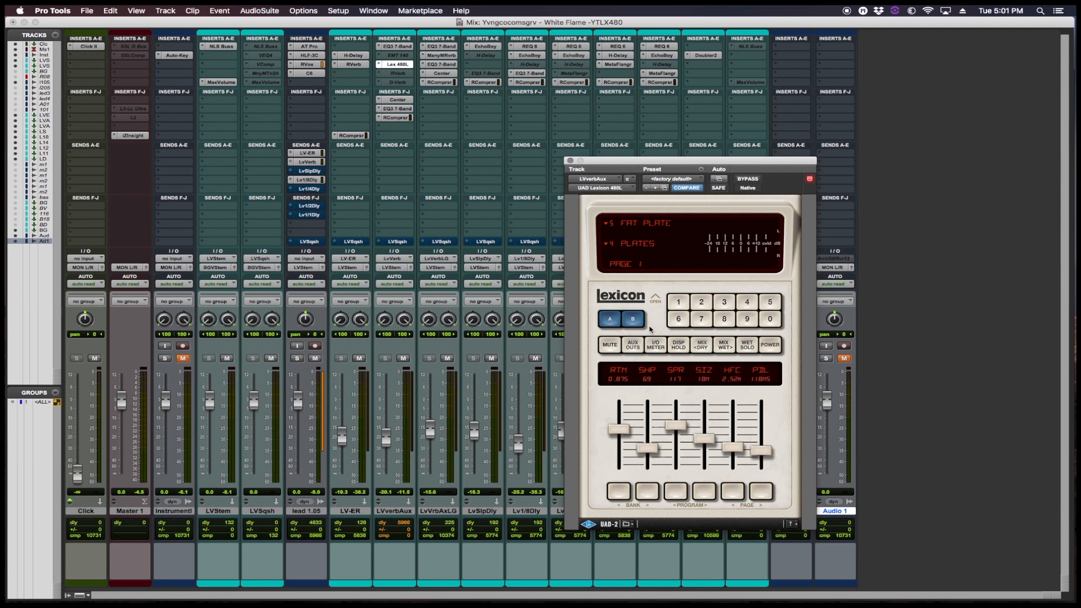
mouse_move(734, 364)
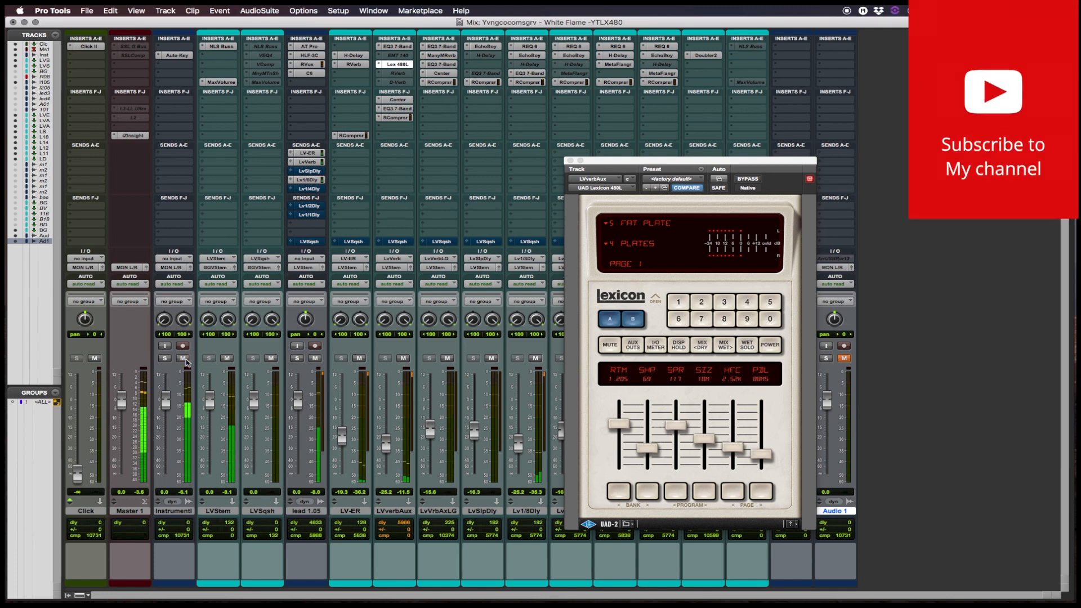
Step: Switch back to the Edit window with the Fat Plate reverb playing
click(137, 10)
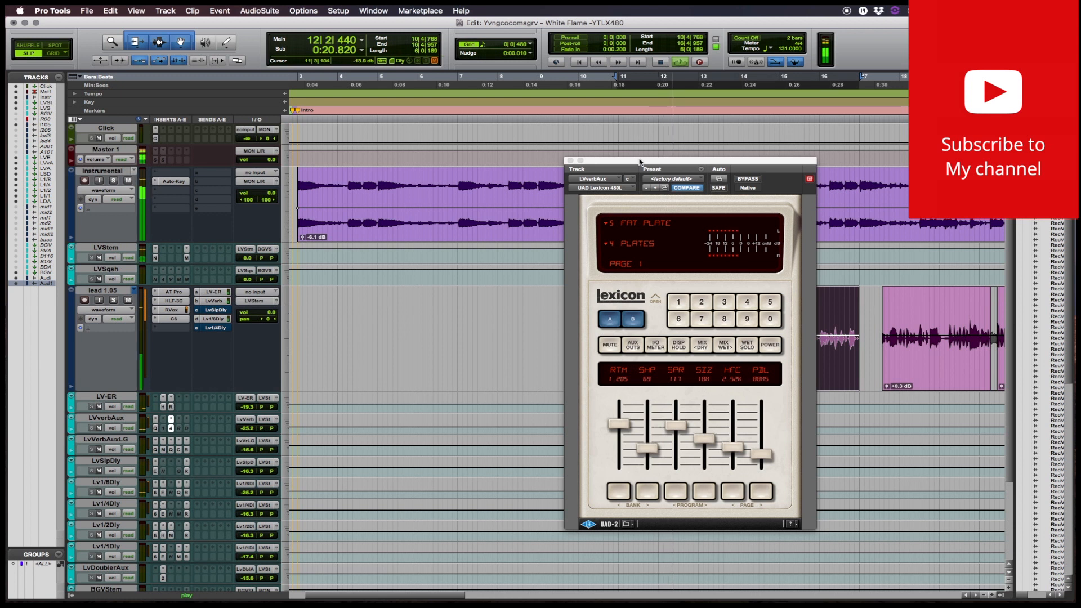